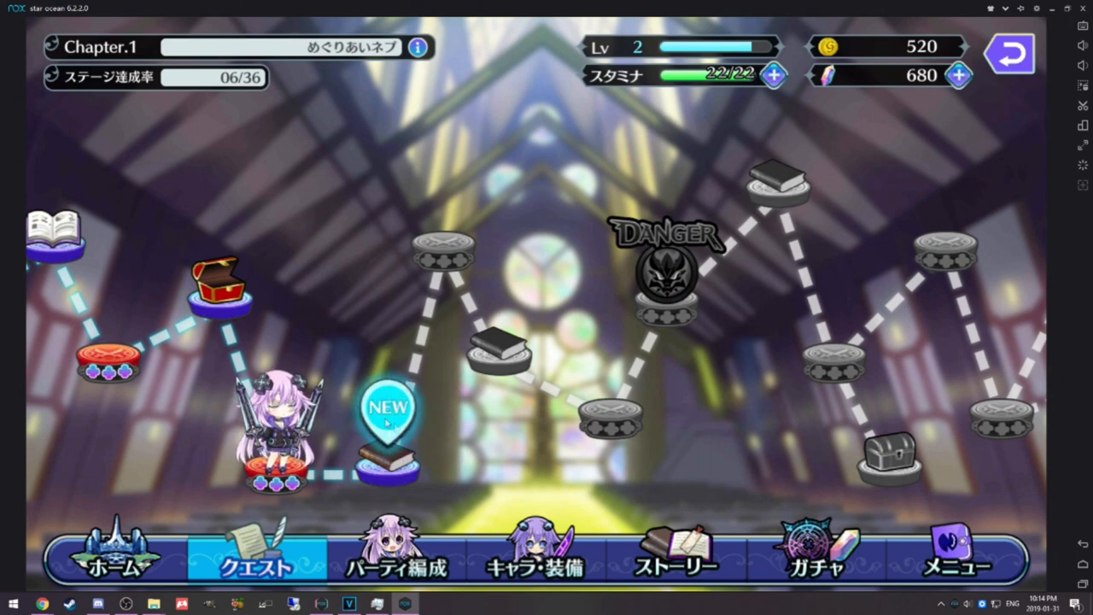
- Choose the NEW stage node on the Chapter 1 map and confirm to begin its battle
{"action": "left_click", "coordinate": [388, 417]}
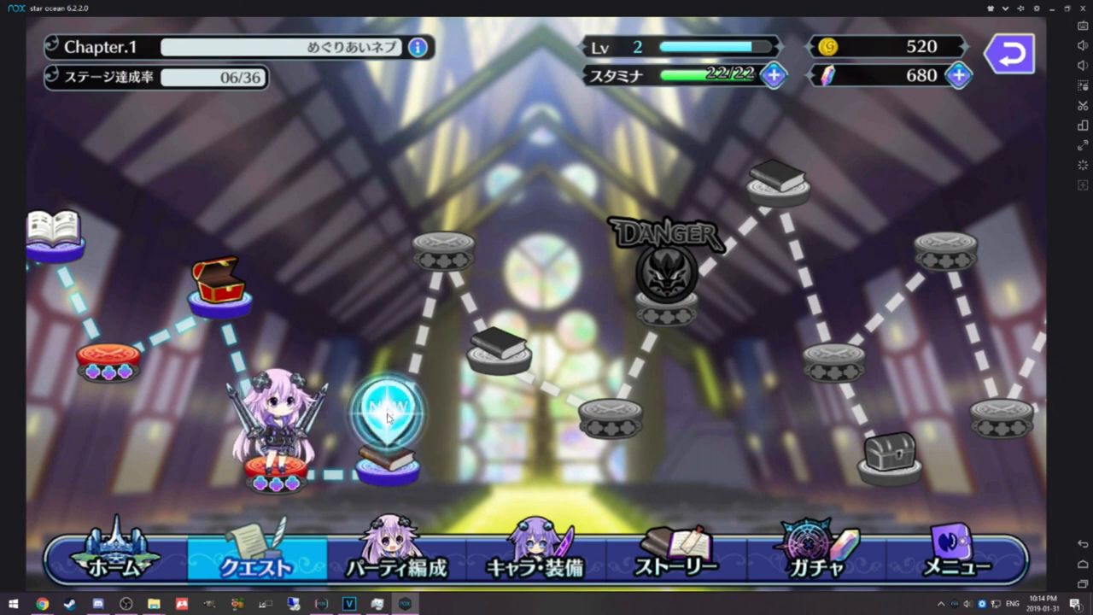
{"action": "left_click", "coordinate": [388, 416]}
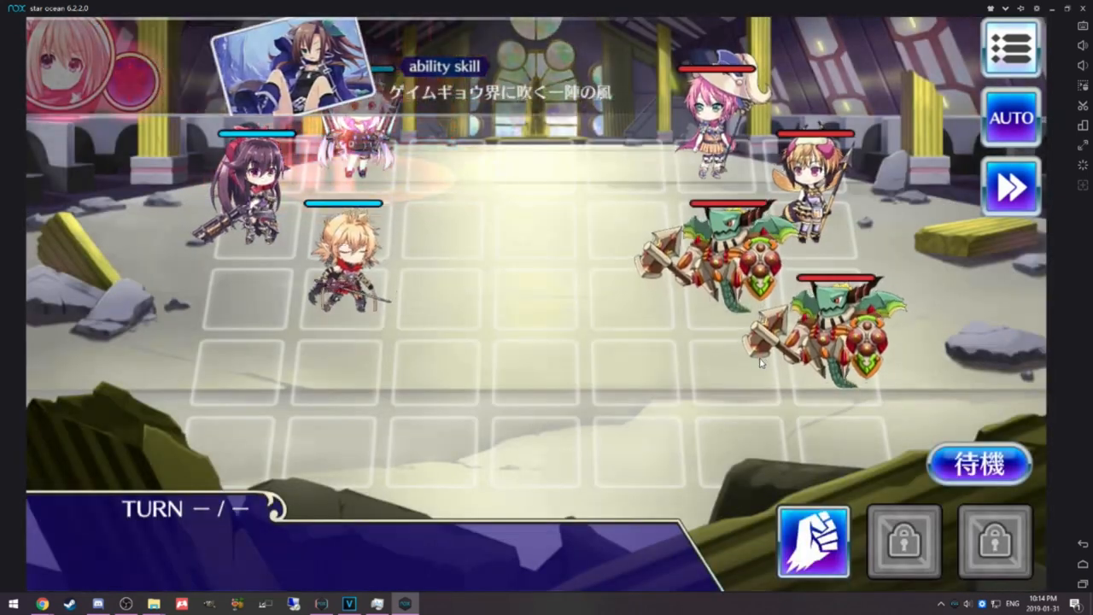
- Move the units across the grid to win the battle, then return to the map showing 09/36 cleared
{"action": "left_click", "coordinate": [811, 540]}
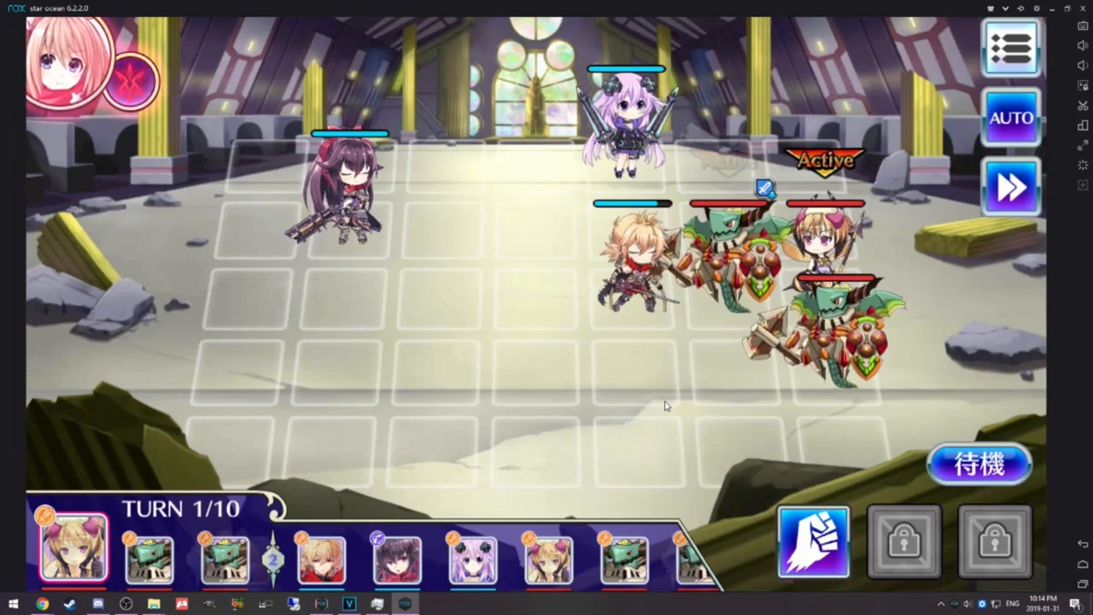
{"action": "left_click", "coordinate": [977, 465]}
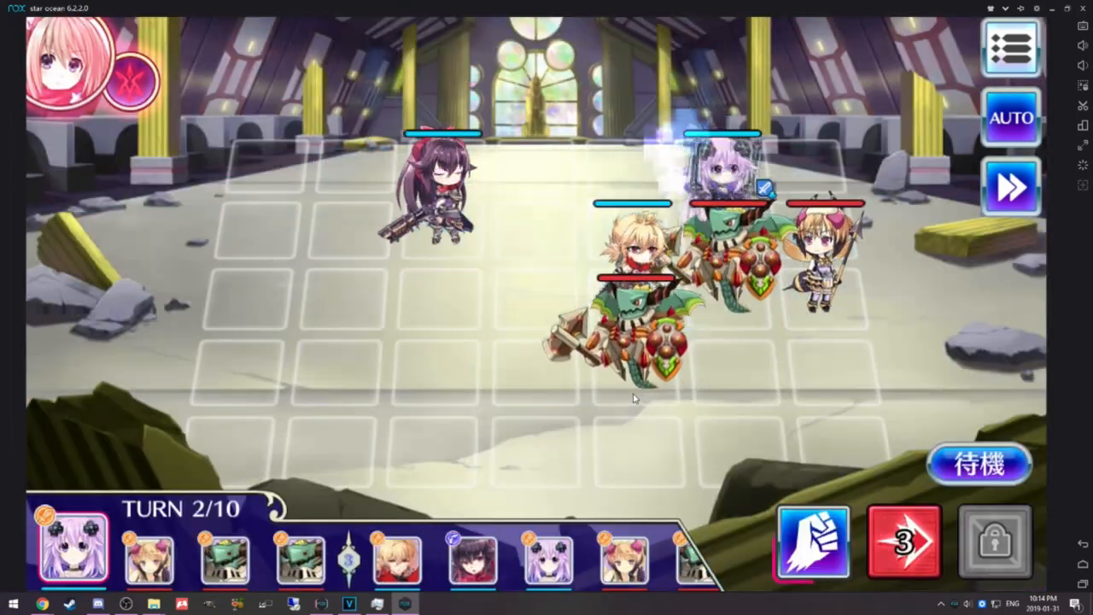
{"action": "left_click", "coordinate": [901, 539]}
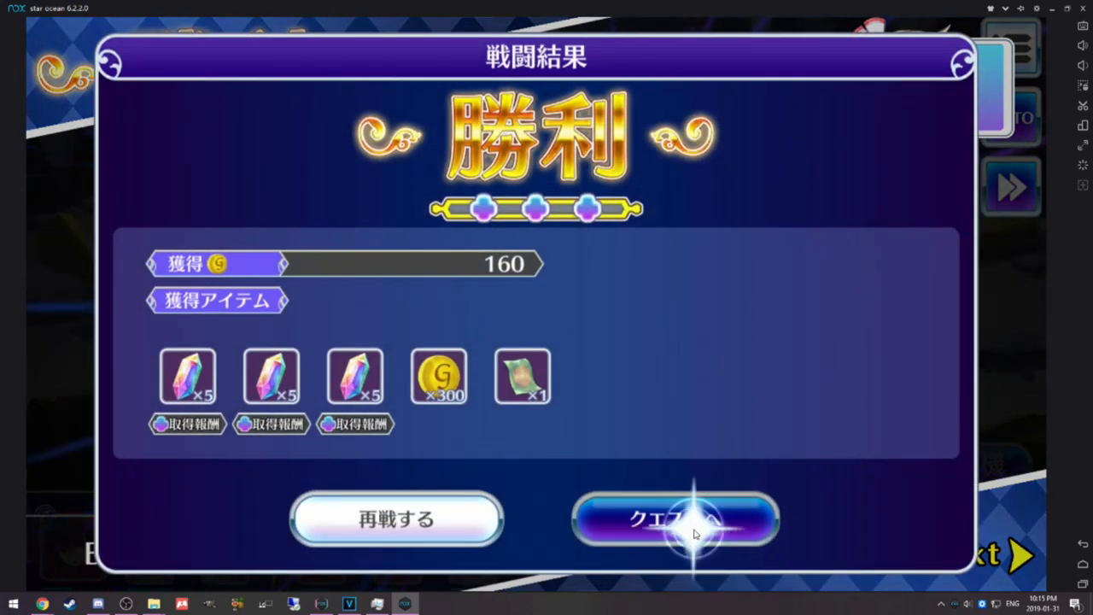
{"action": "left_click", "coordinate": [674, 519]}
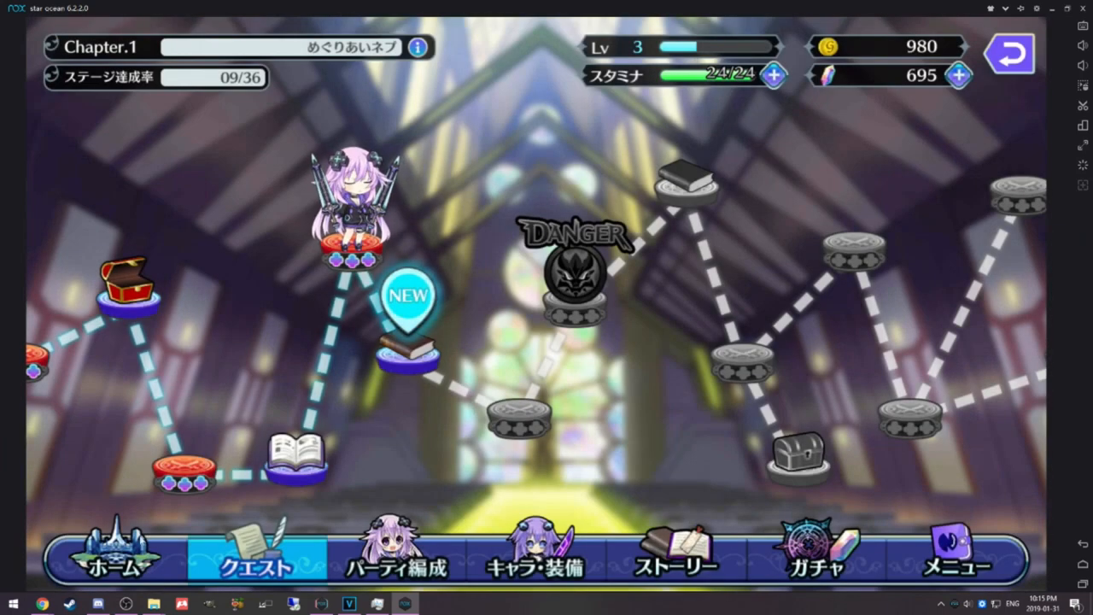
- Go to the game's home screen showing level 3, 980 coins and 695 gems
{"action": "left_click", "coordinate": [408, 294]}
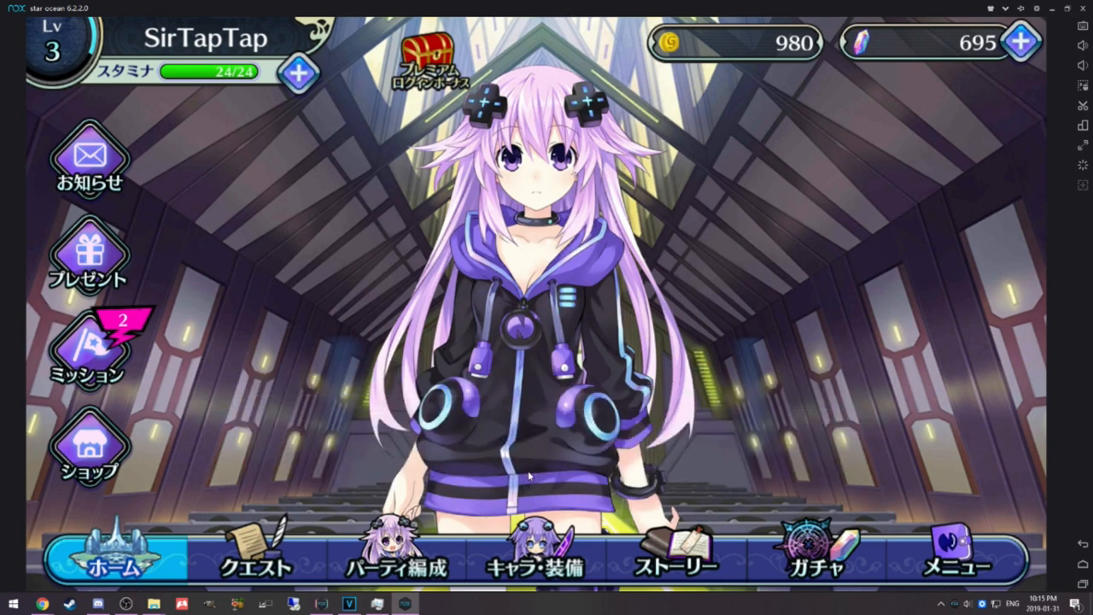
{"action": "mouse_move", "coordinate": [589, 465]}
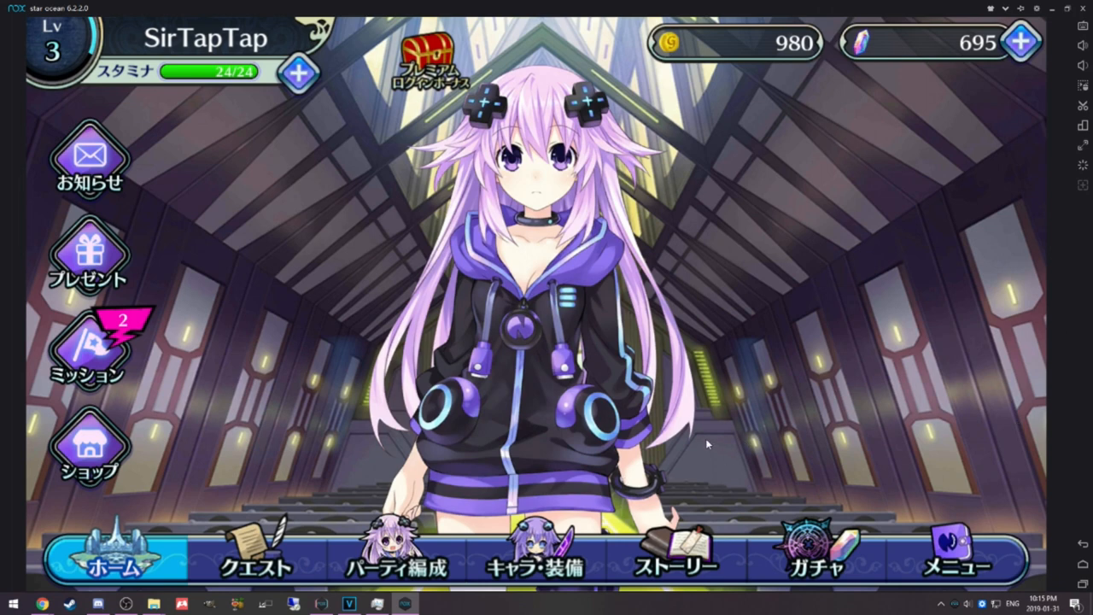
{"action": "mouse_move", "coordinate": [996, 188]}
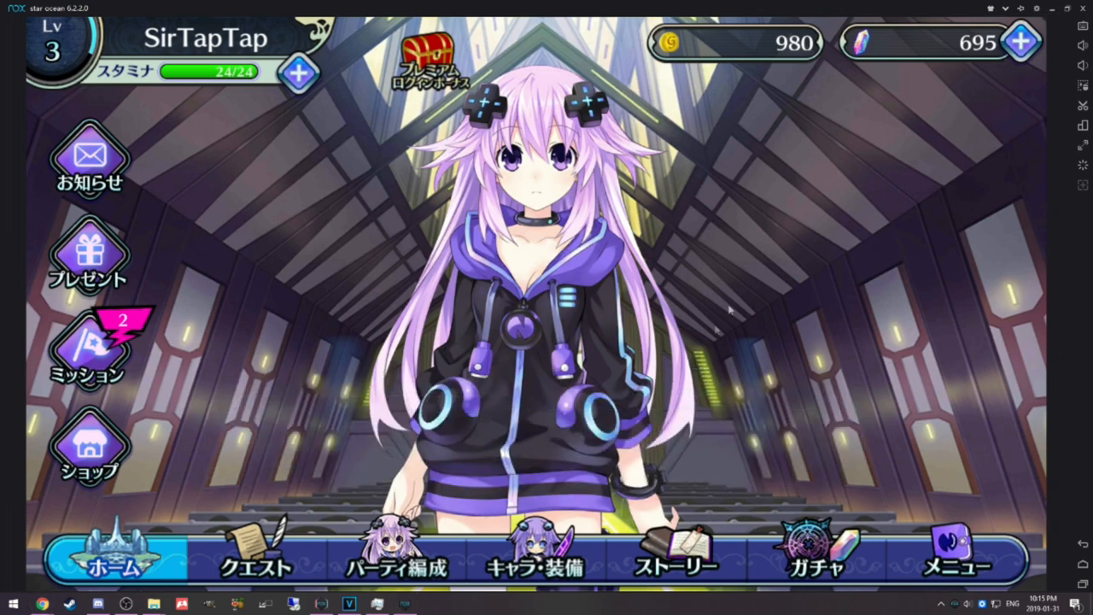
{"action": "mouse_move", "coordinate": [717, 396]}
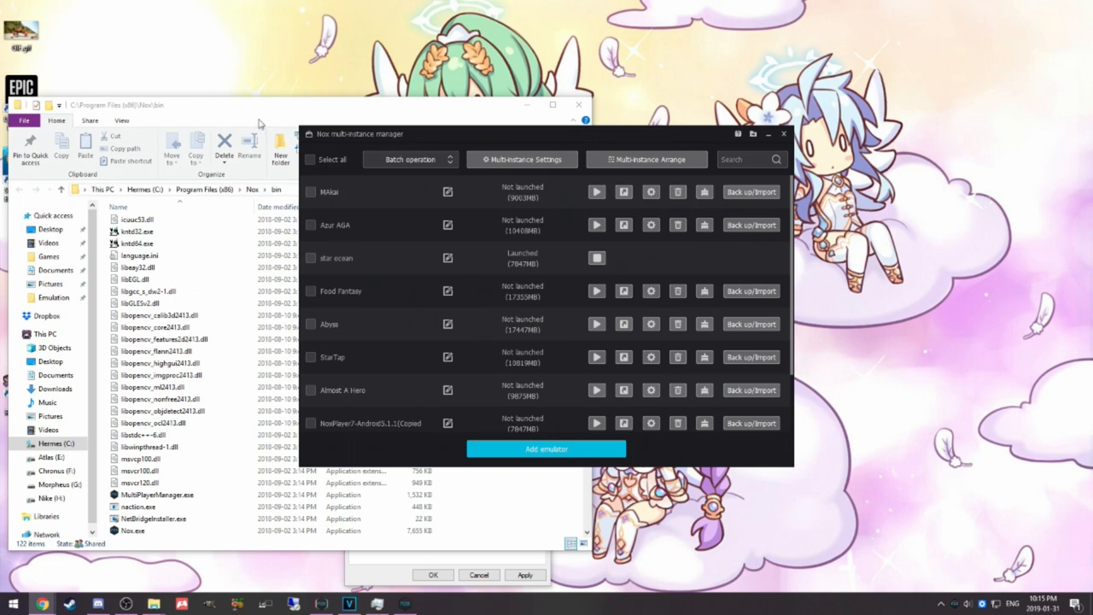
{"action": "mouse_move", "coordinate": [588, 163]}
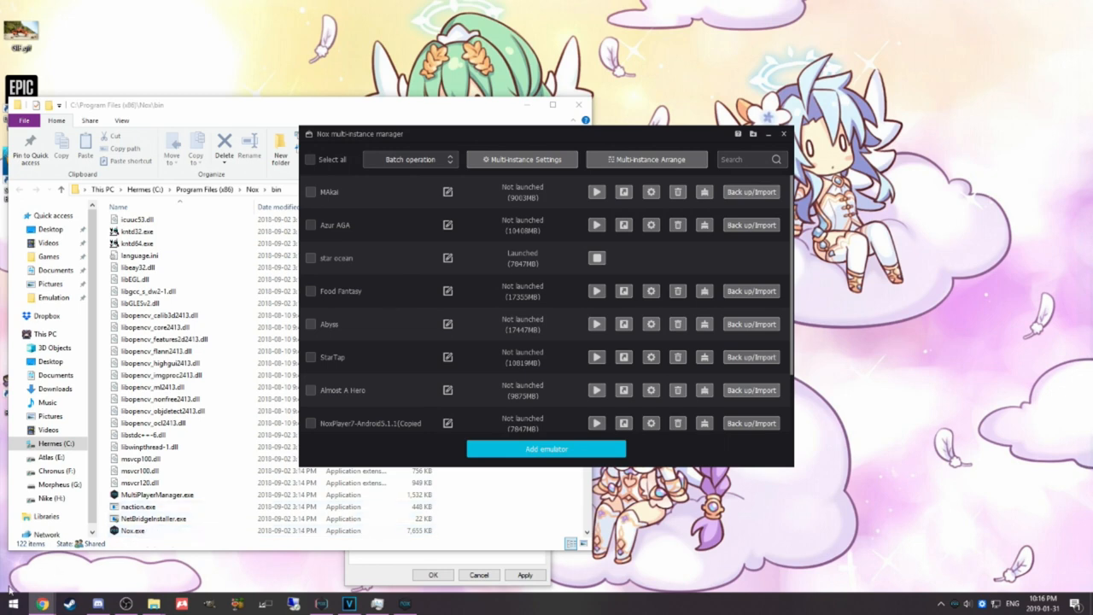
{"action": "left_click", "coordinate": [14, 604]}
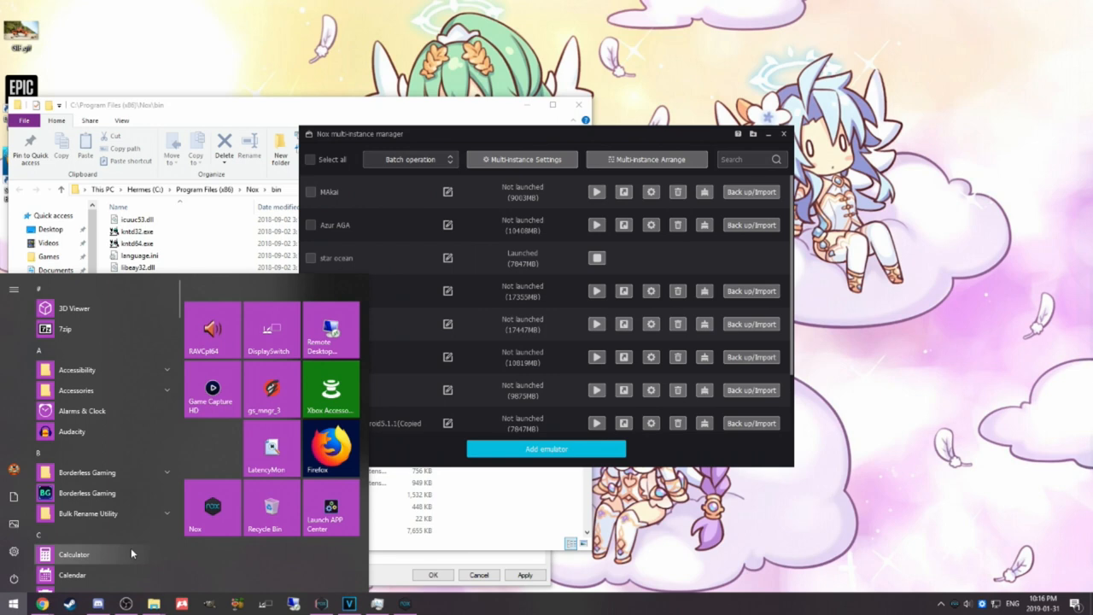
{"action": "type", "text": "multi"}
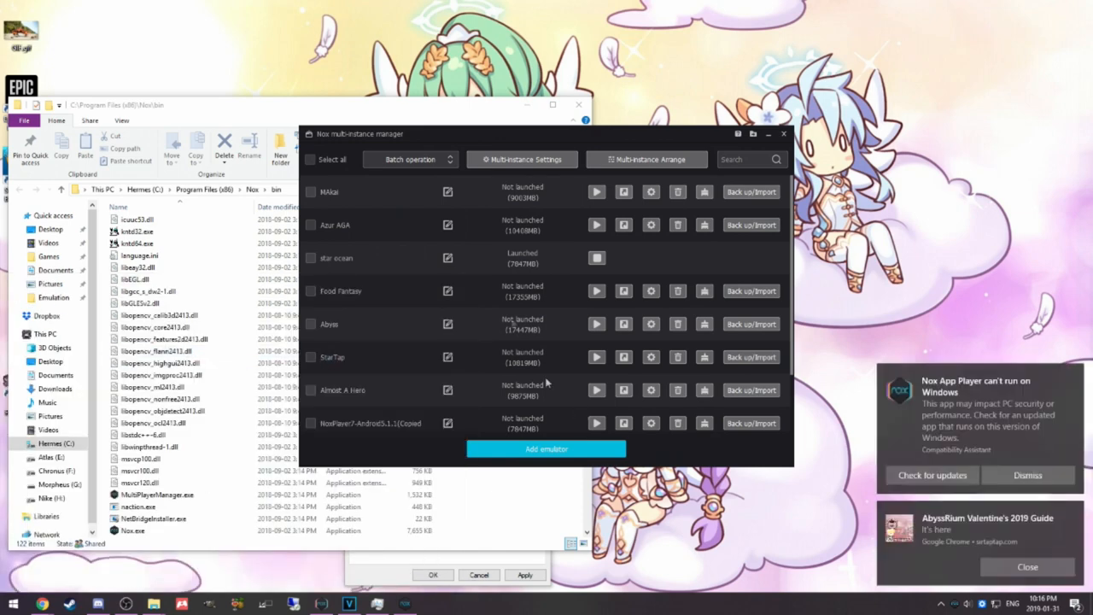
{"action": "mouse_move", "coordinate": [386, 147]}
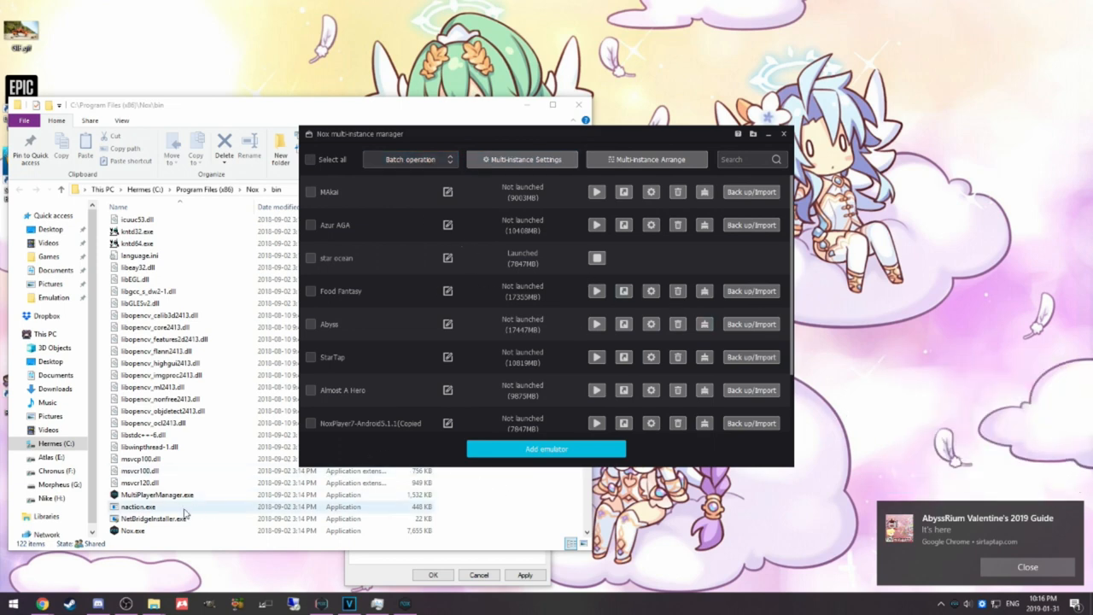
{"action": "scroll", "scroll_direction": "down", "scroll_amount": 3}
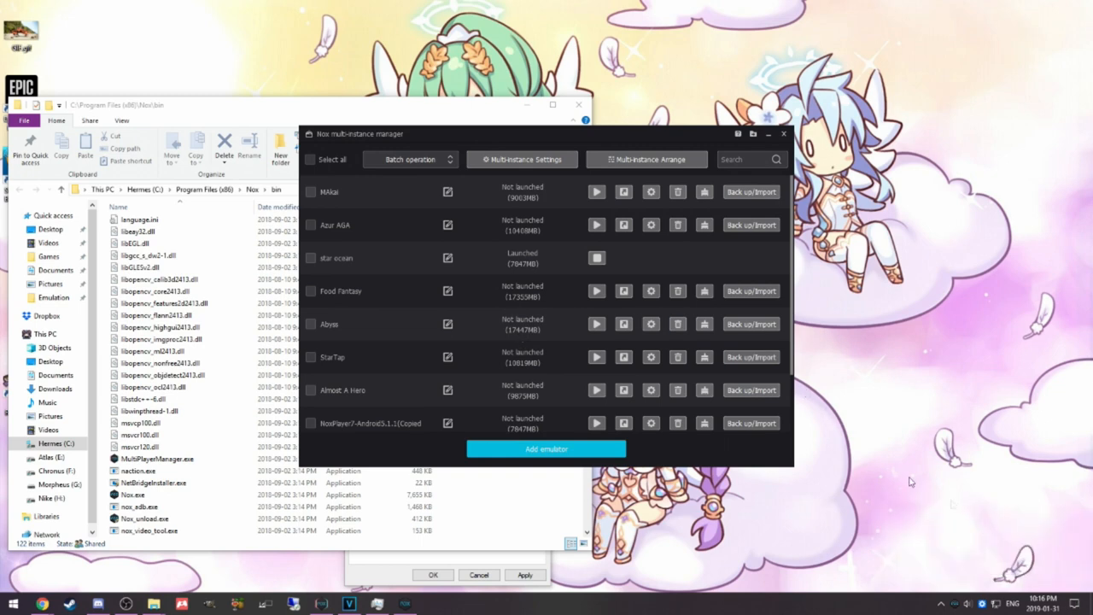
{"action": "mouse_move", "coordinate": [595, 382]}
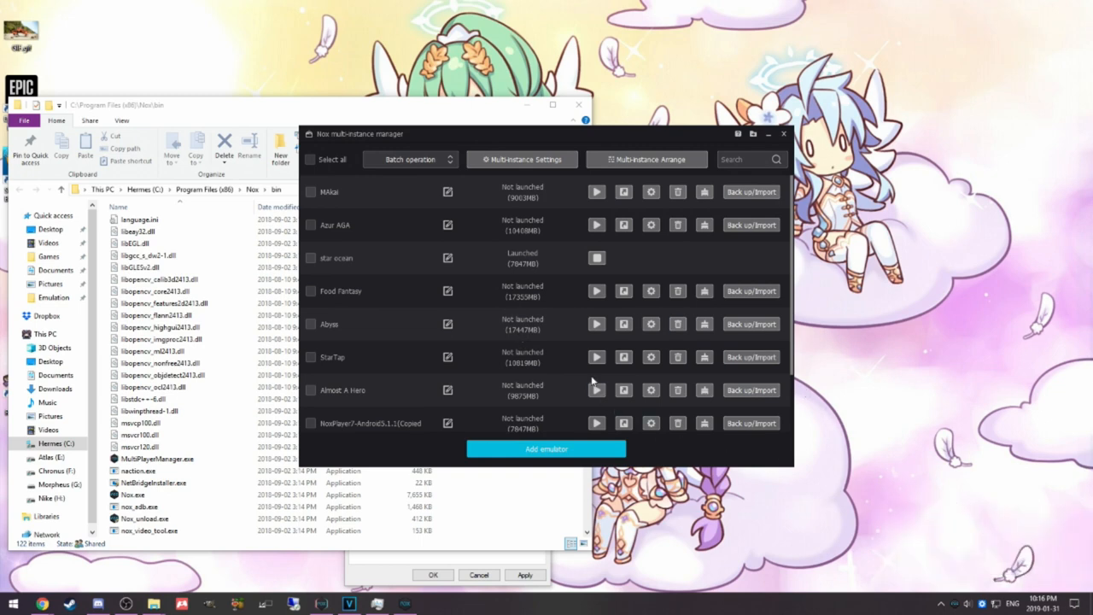
- Bring up the add-emulator choices offering Android 5.1.1 and copies of existing instances
{"action": "left_click", "coordinate": [546, 450]}
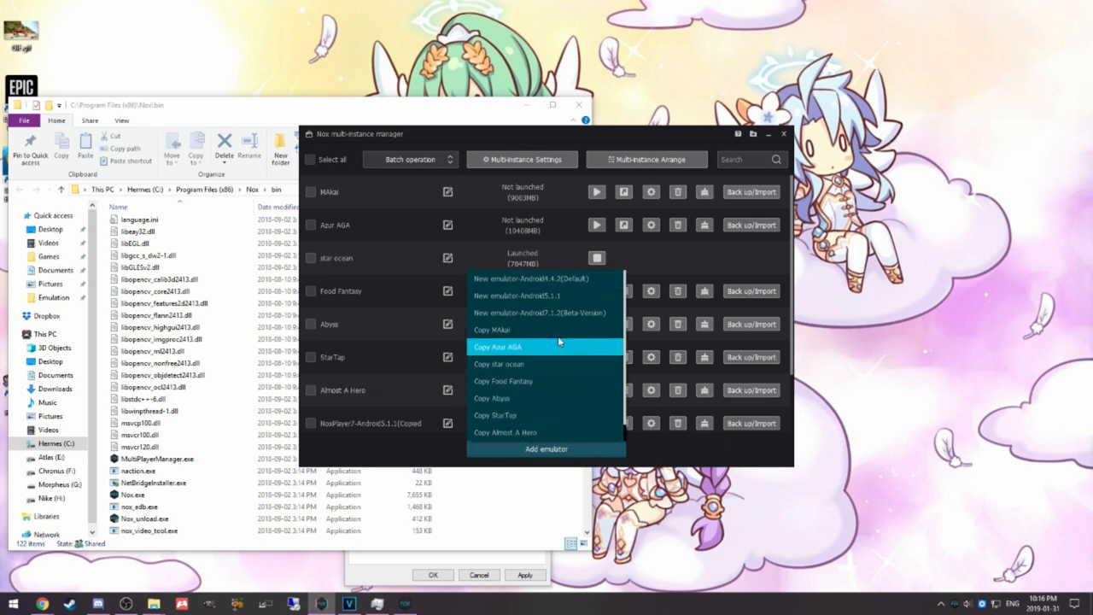
{"action": "mouse_move", "coordinate": [543, 280]}
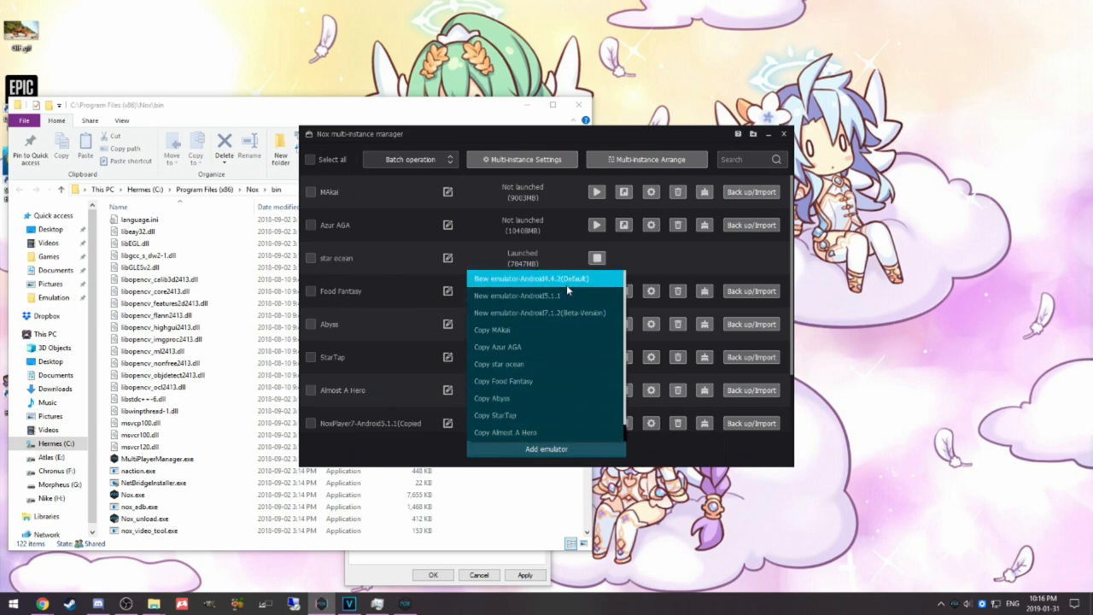
{"action": "mouse_move", "coordinate": [547, 294]}
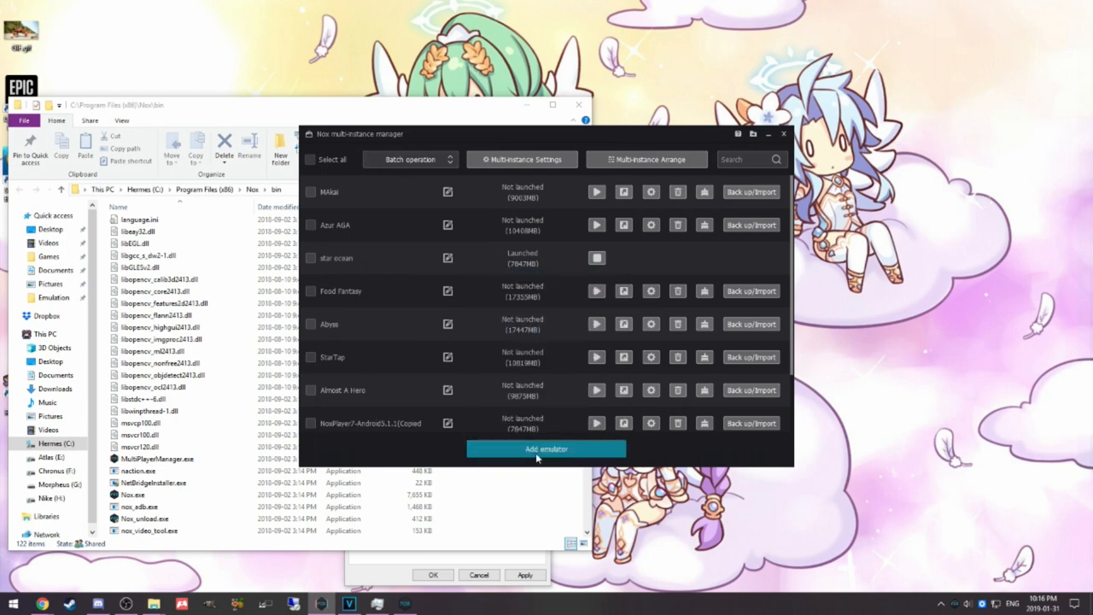
{"action": "left_click", "coordinate": [547, 447]}
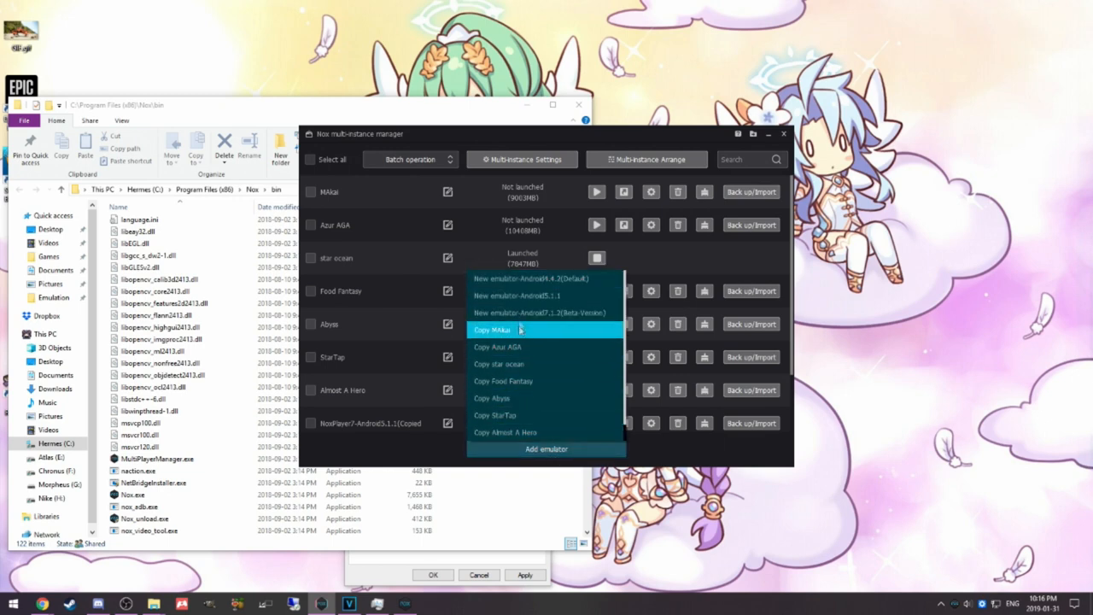
{"action": "mouse_move", "coordinate": [526, 295]}
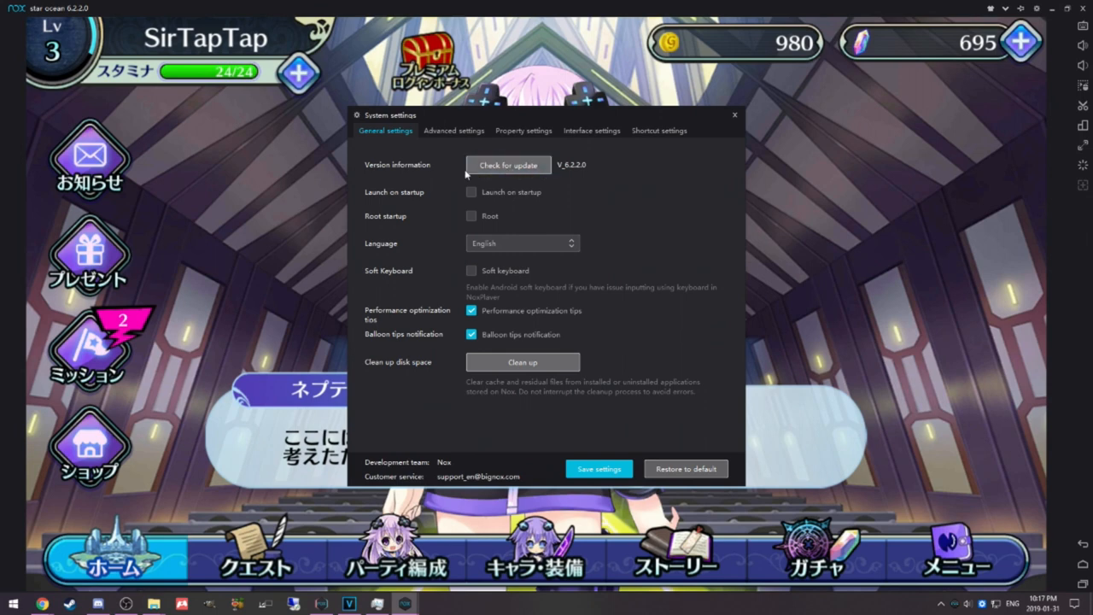
{"action": "mouse_move", "coordinate": [563, 176]}
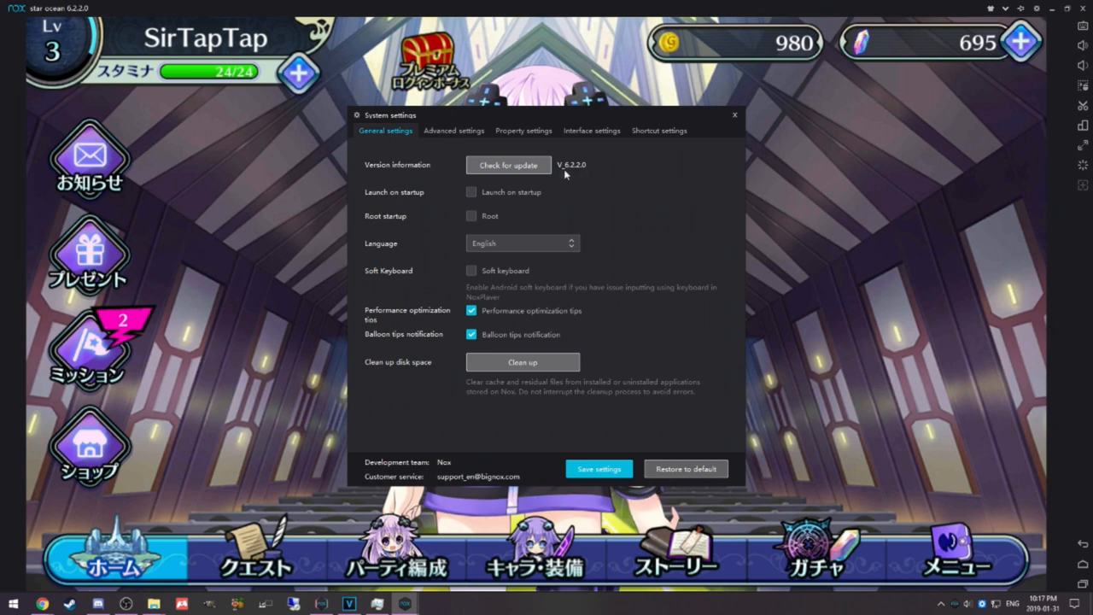
{"action": "mouse_move", "coordinate": [789, 123]}
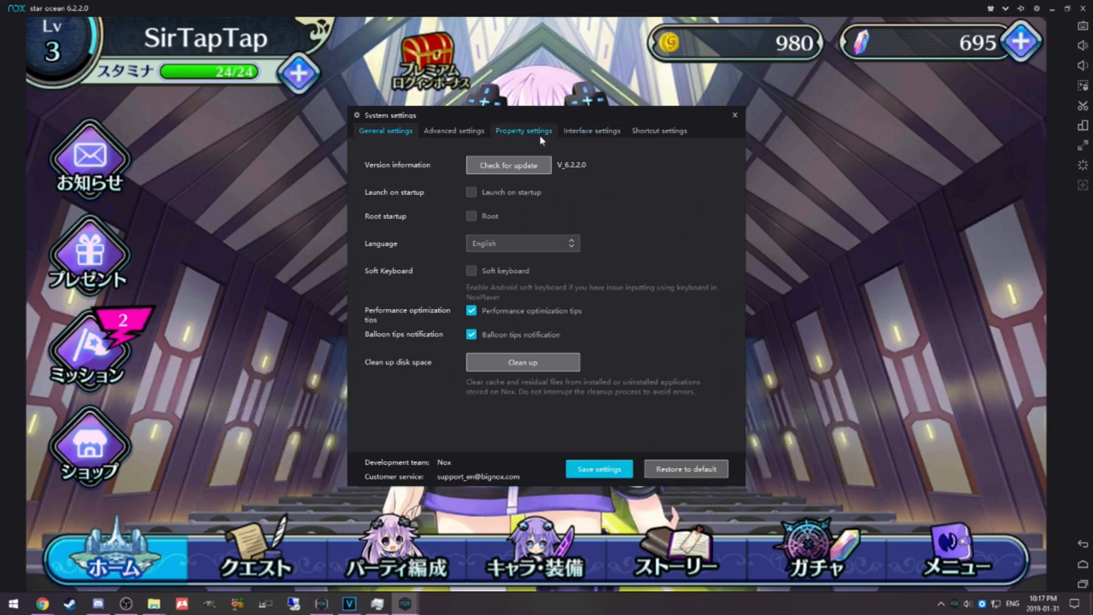
- Review the emulated phone model and IMEI under Property settings, then close System settings
{"action": "left_click", "coordinate": [522, 130]}
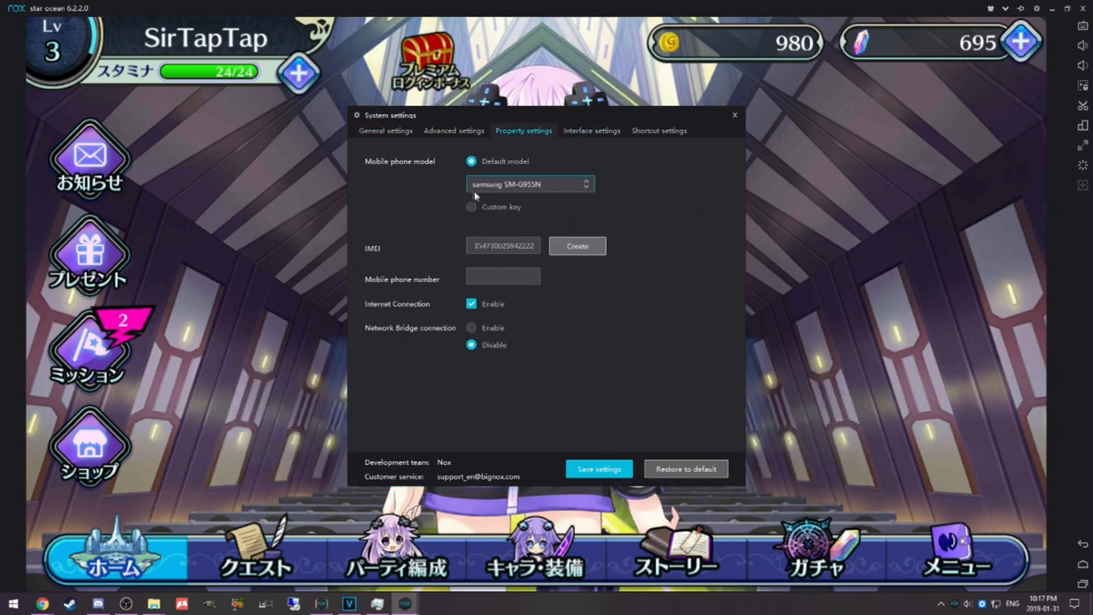
{"action": "mouse_move", "coordinate": [525, 198]}
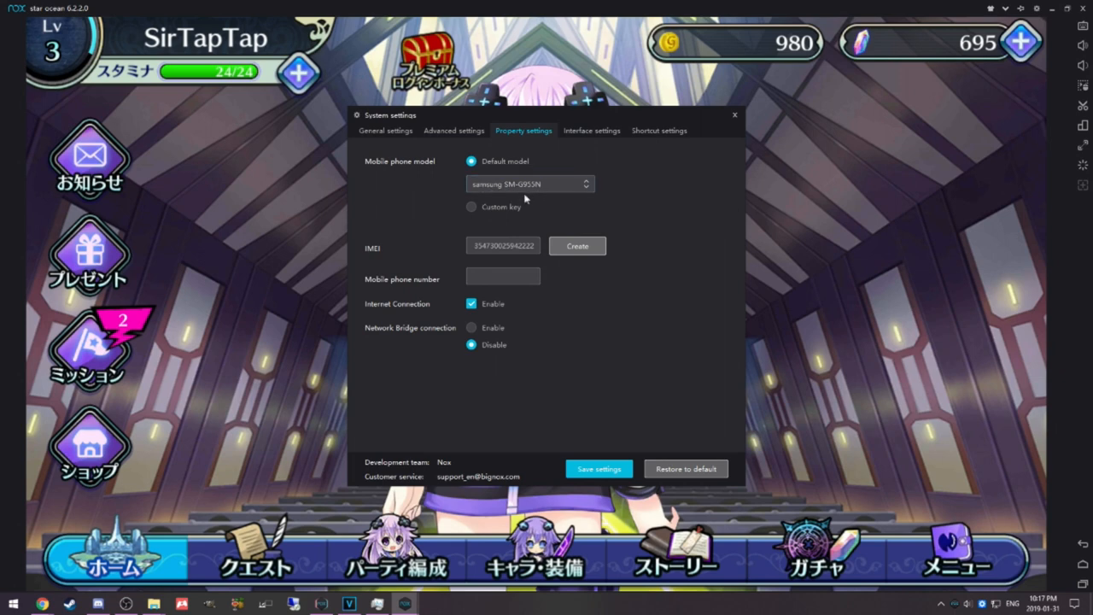
{"action": "mouse_move", "coordinate": [533, 204]}
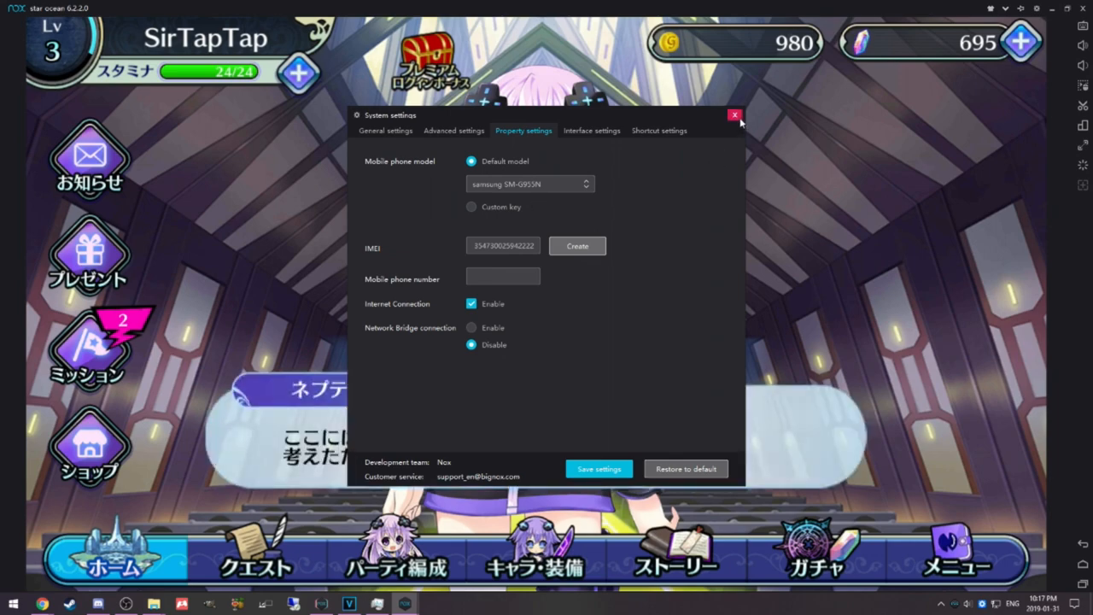
{"action": "left_click", "coordinate": [734, 116]}
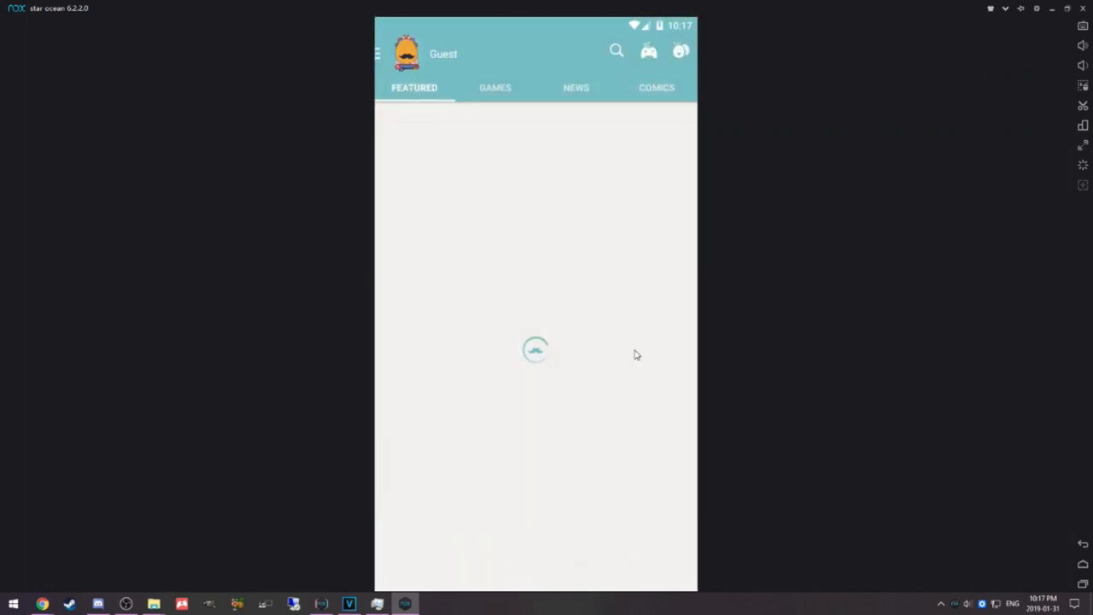
- Search QooApp for 'mega' to find Mega Miracle Force, then return to the Android home screen
{"action": "left_click", "coordinate": [616, 51]}
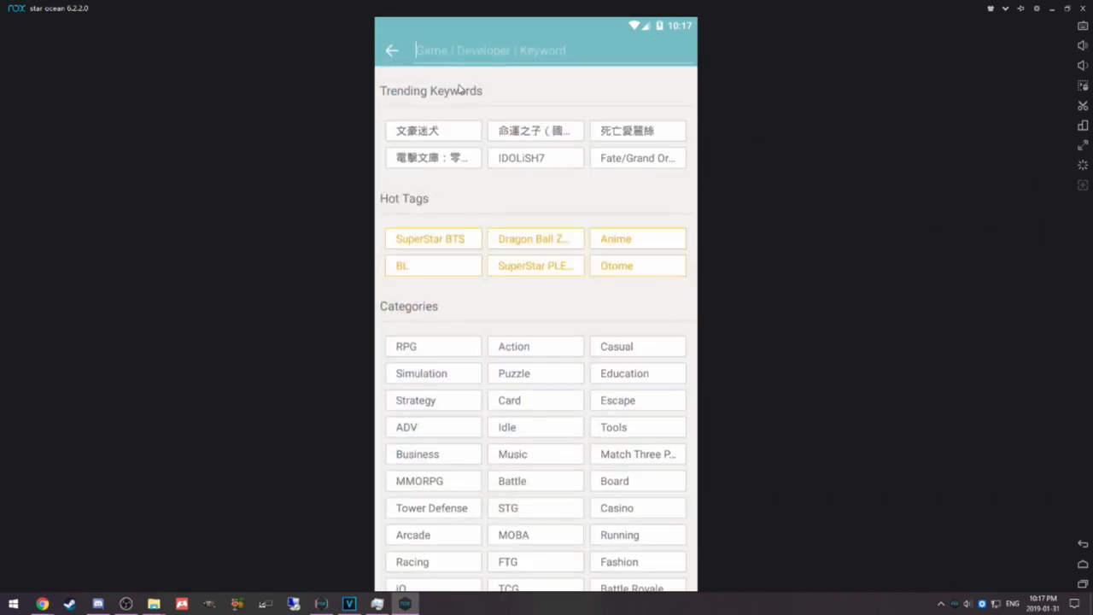
{"action": "type", "text": "mega"}
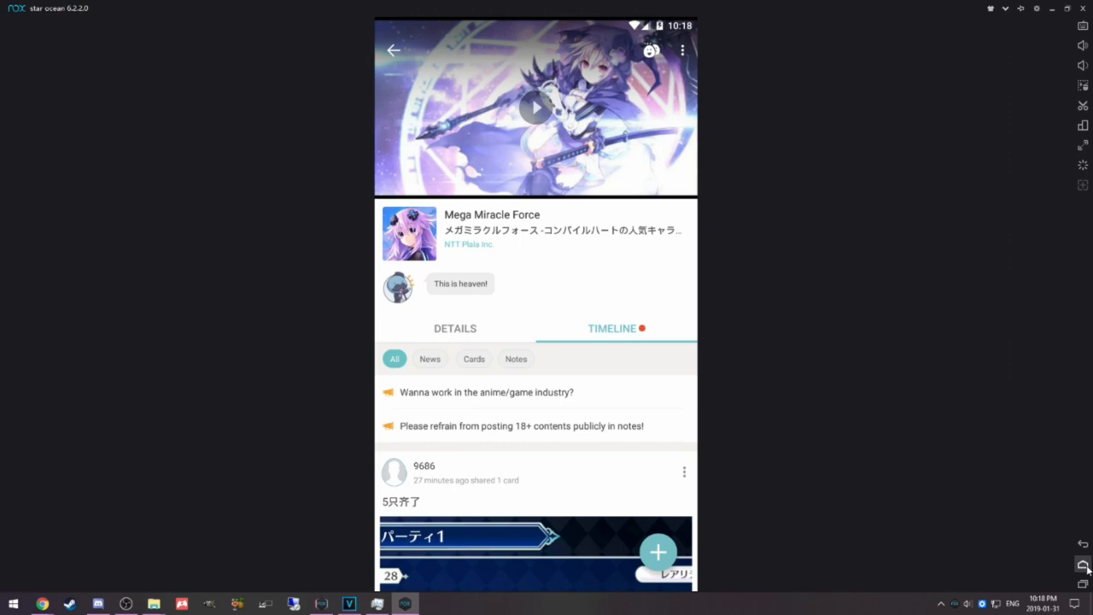
{"action": "left_click", "coordinate": [393, 49]}
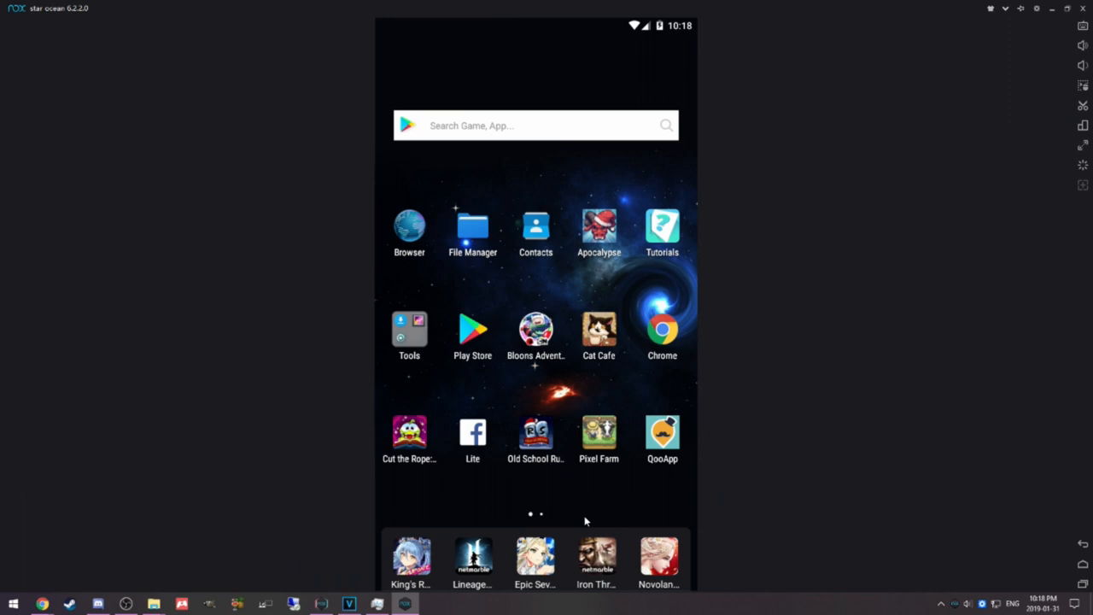
{"action": "mouse_move", "coordinate": [512, 447]}
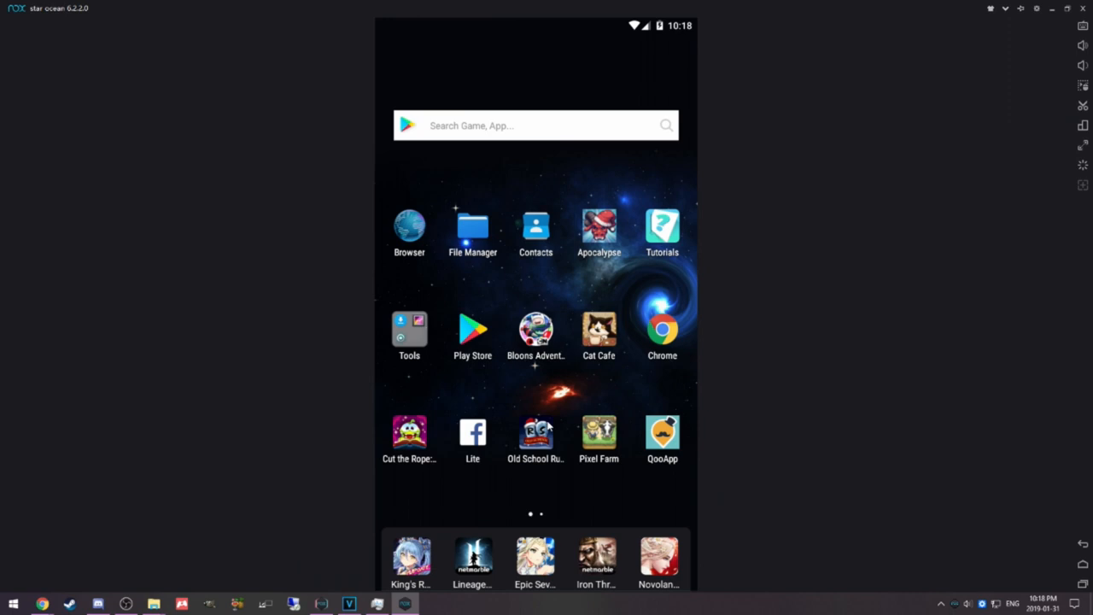
{"action": "mouse_move", "coordinate": [469, 424]}
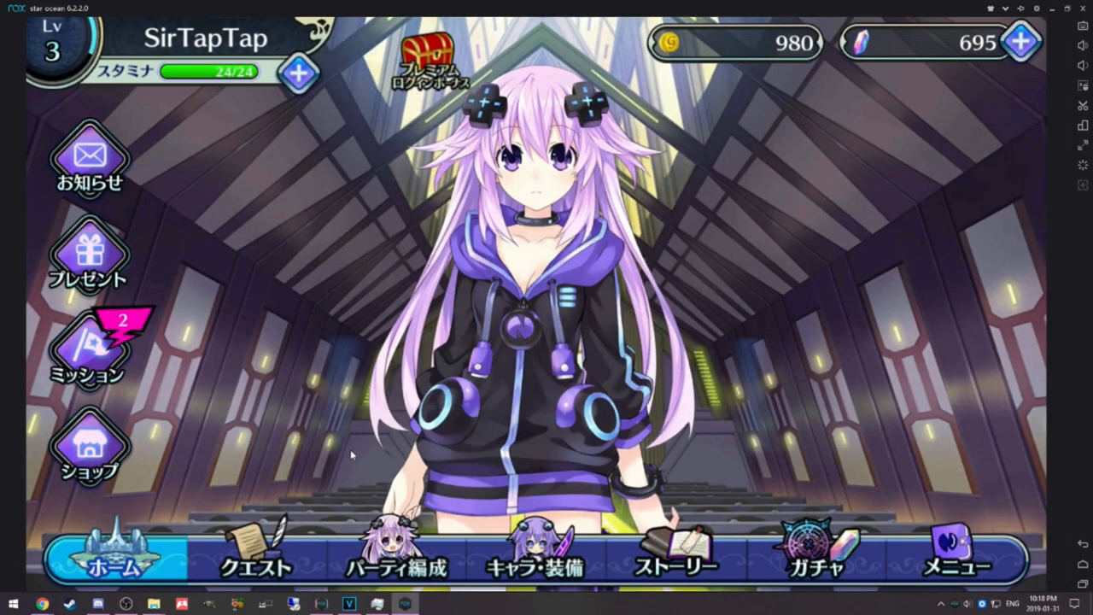
{"action": "mouse_move", "coordinate": [577, 454]}
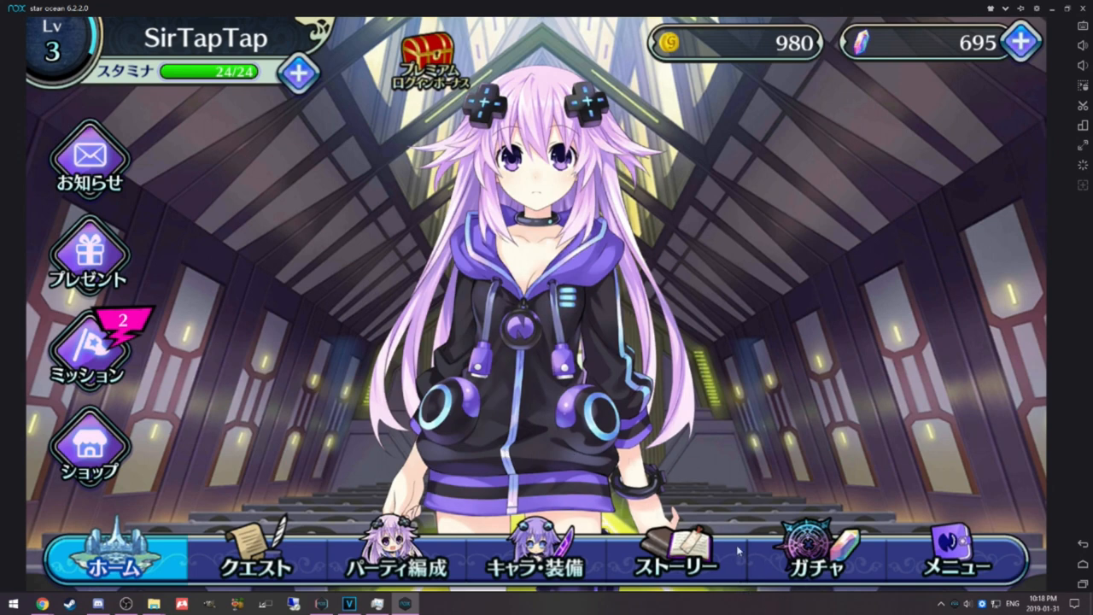
{"action": "mouse_move", "coordinate": [772, 490]}
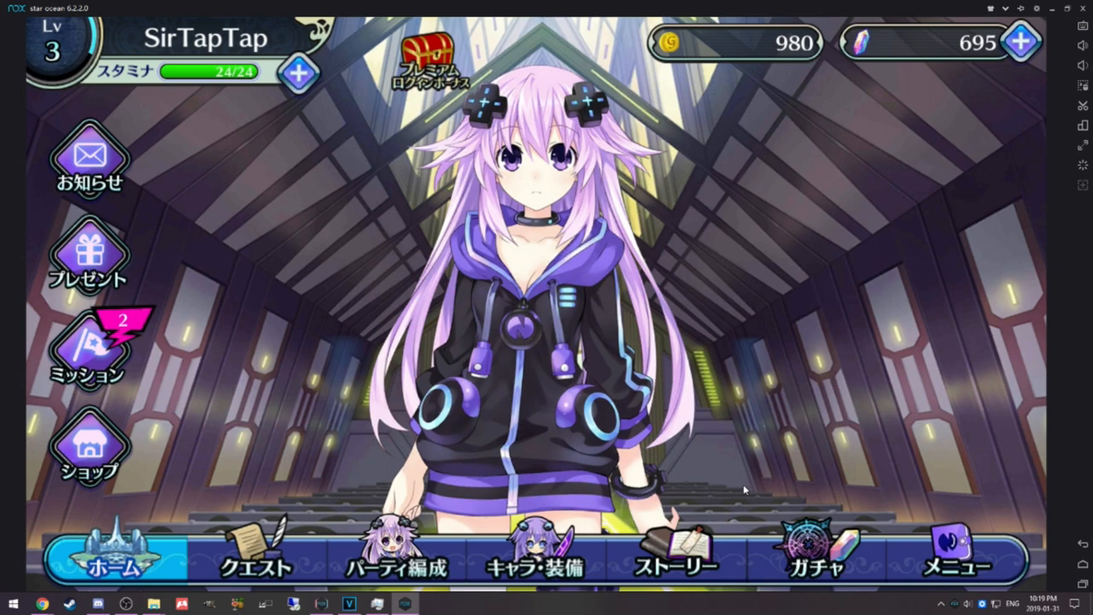
{"action": "mouse_move", "coordinate": [1028, 483]}
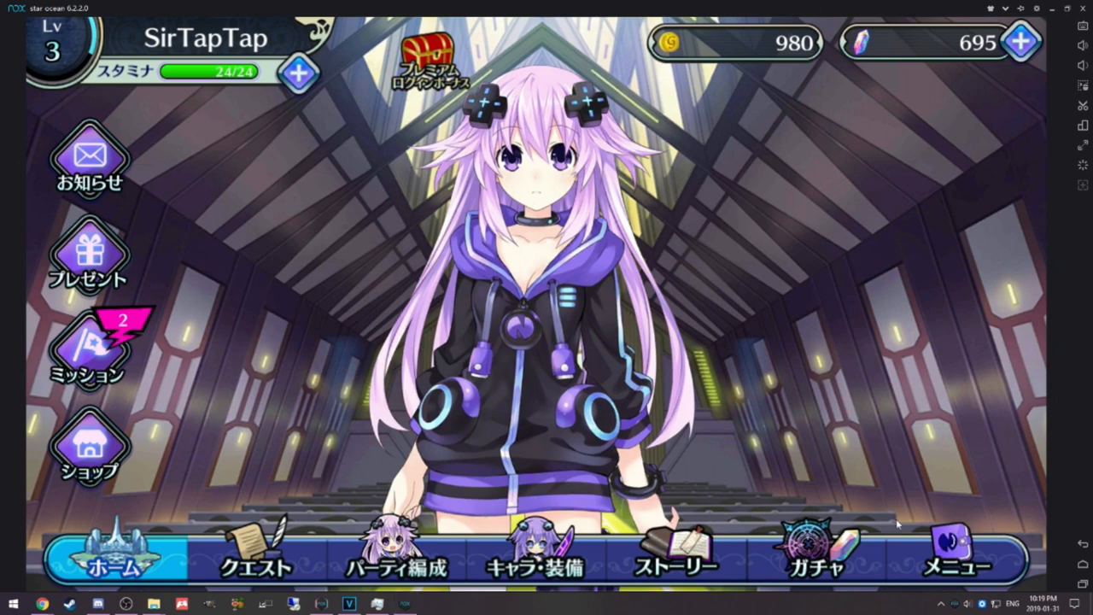
{"action": "mouse_move", "coordinate": [1040, 482]}
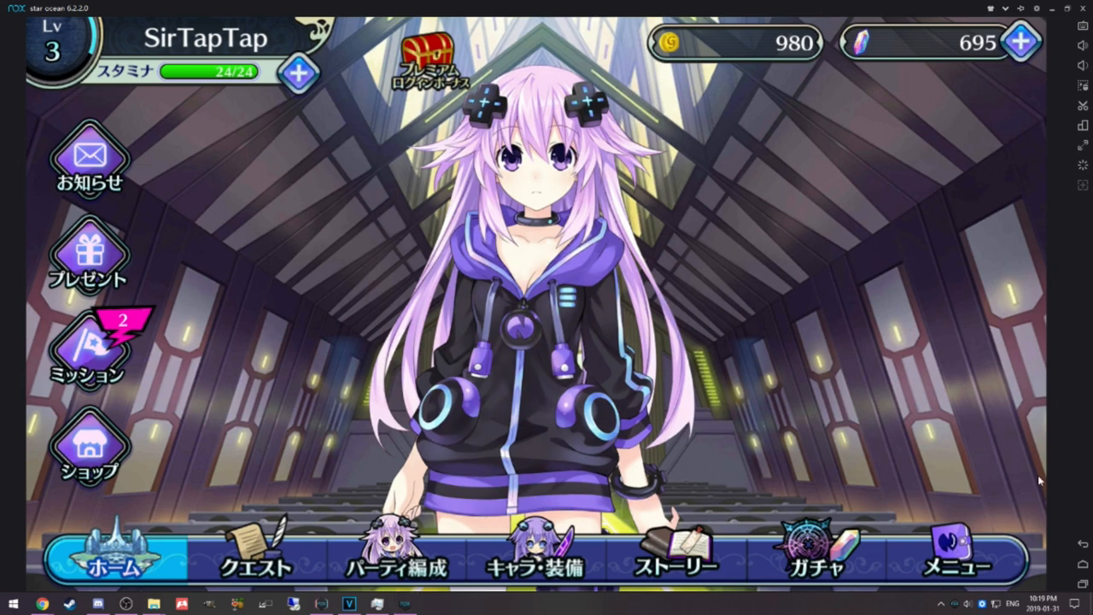